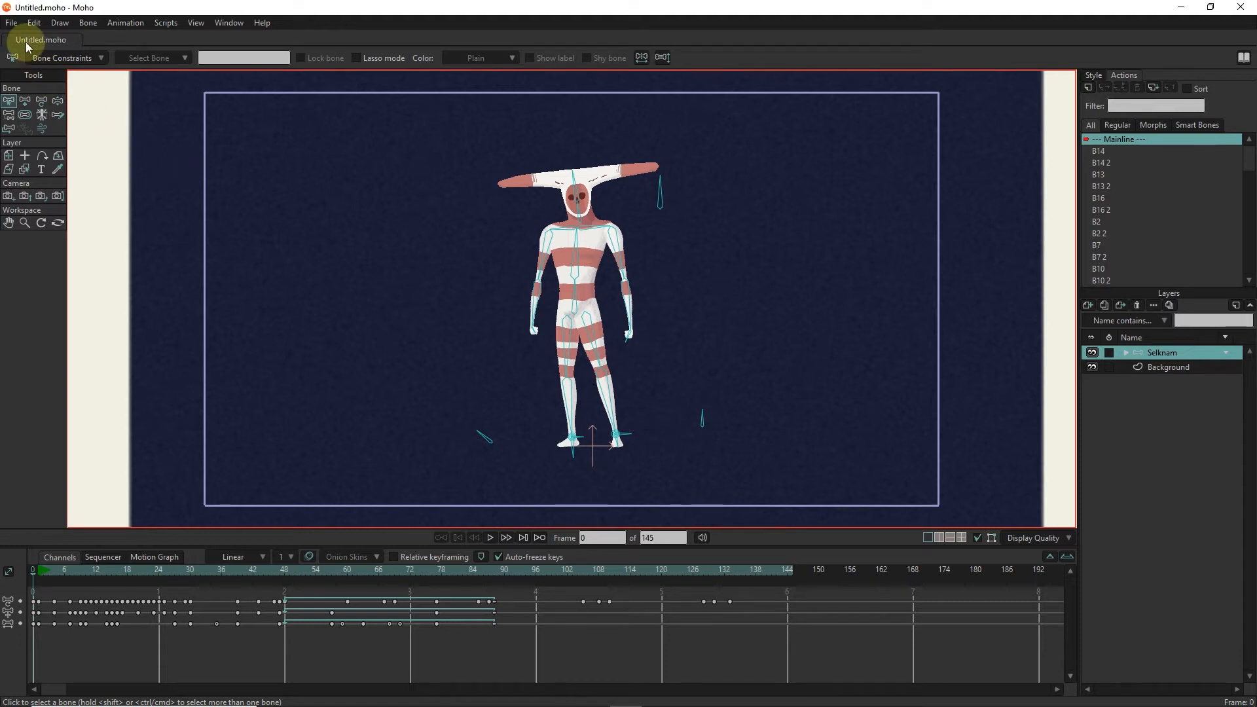
Step: Create a new blank document, Untitled 2, from the File menu
left_click(12, 22)
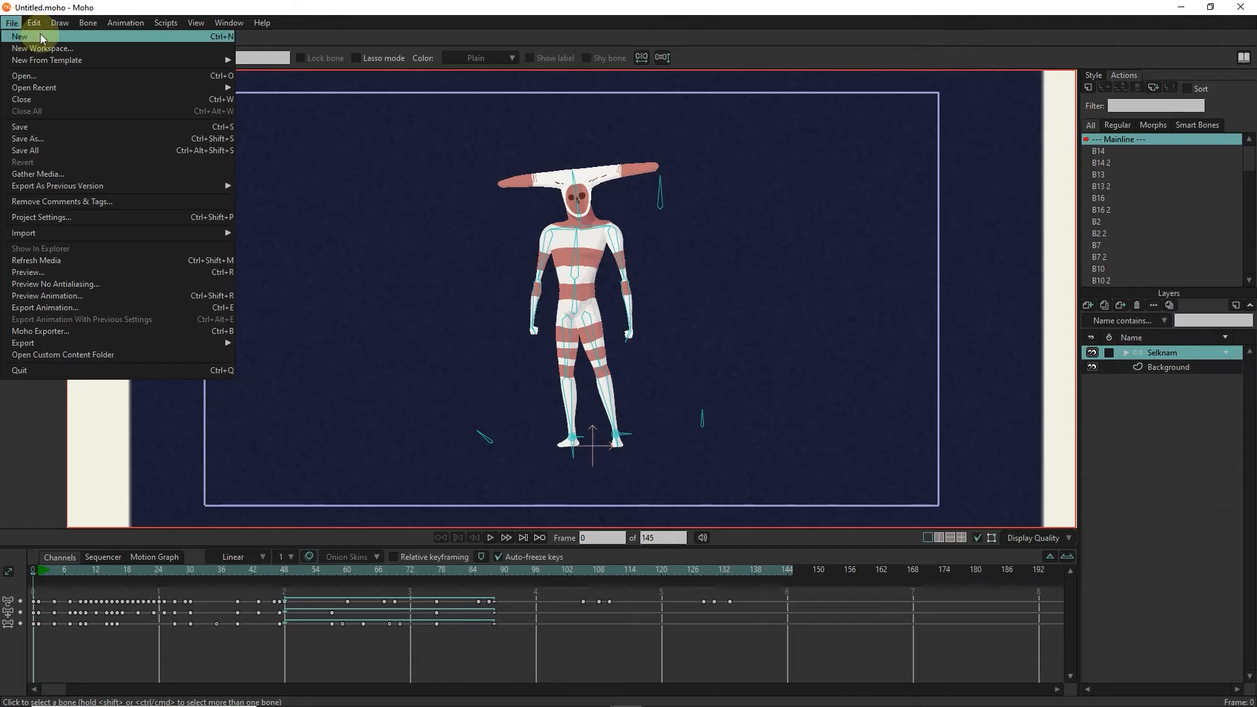
left_click(19, 36)
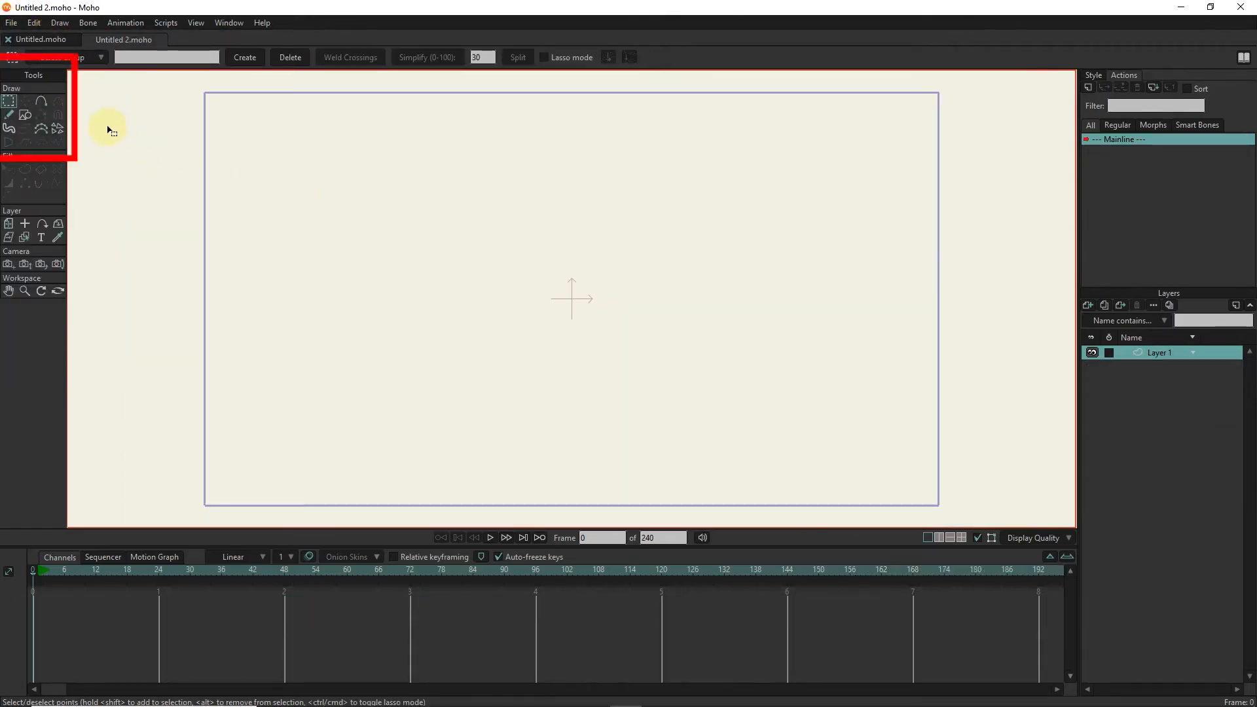
mouse_move(88, 118)
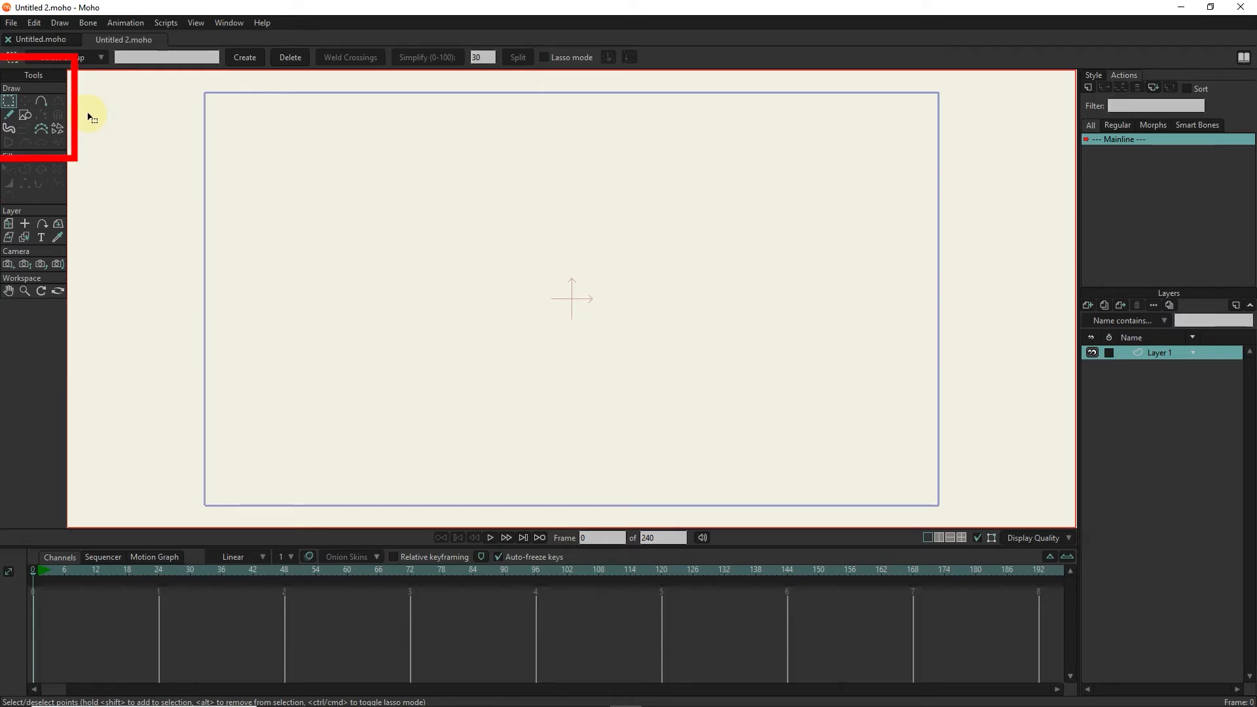
Step: Select a drawing tool to sketch the curve, ellipse, square, loop and circle
left_click(9, 101)
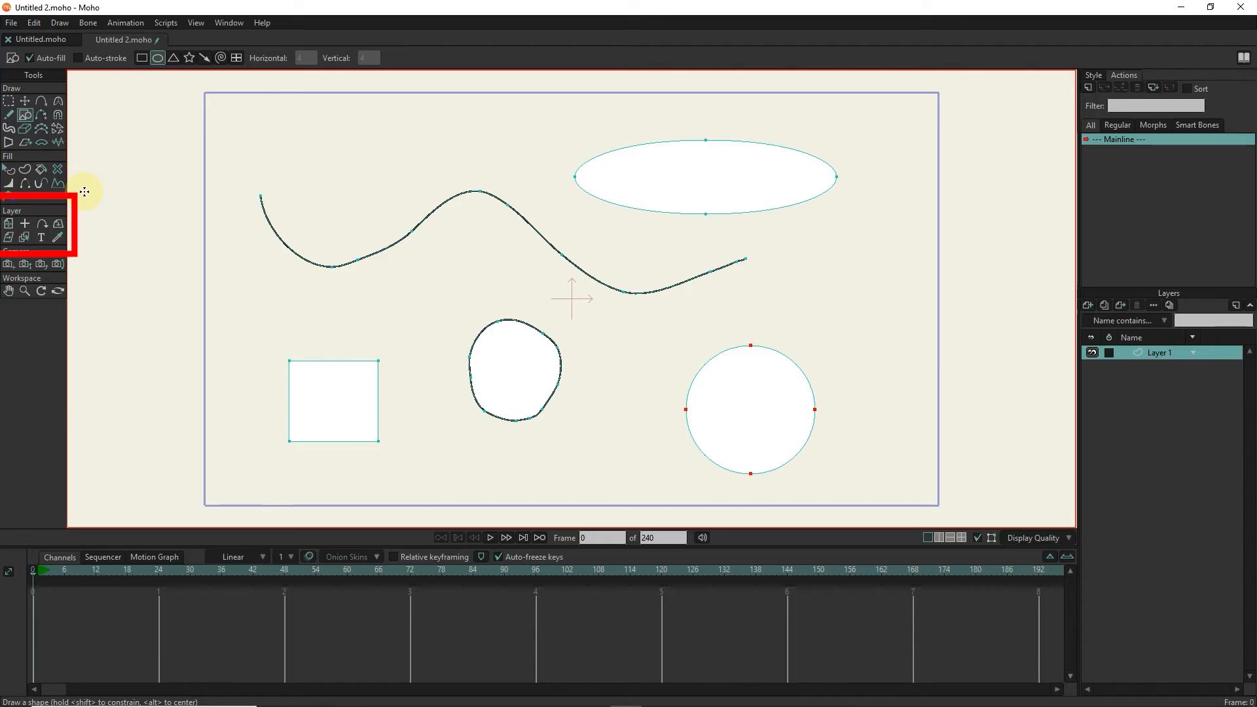
mouse_move(84, 237)
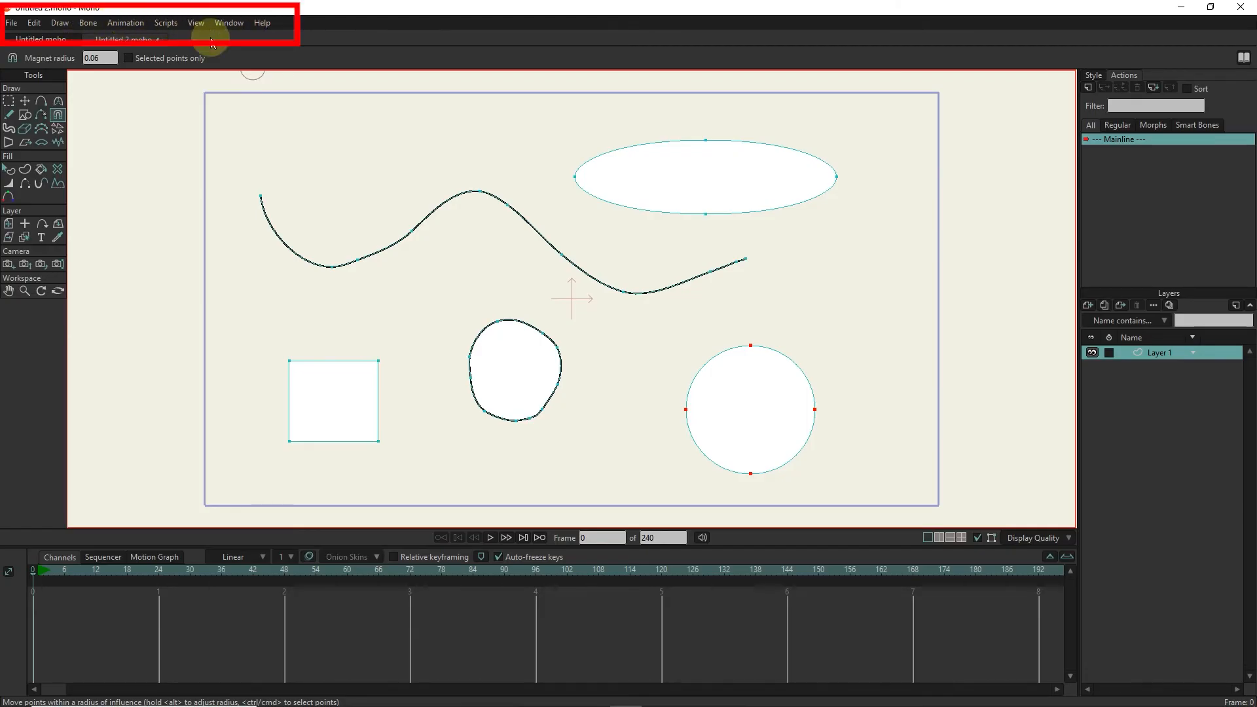
mouse_move(925, 120)
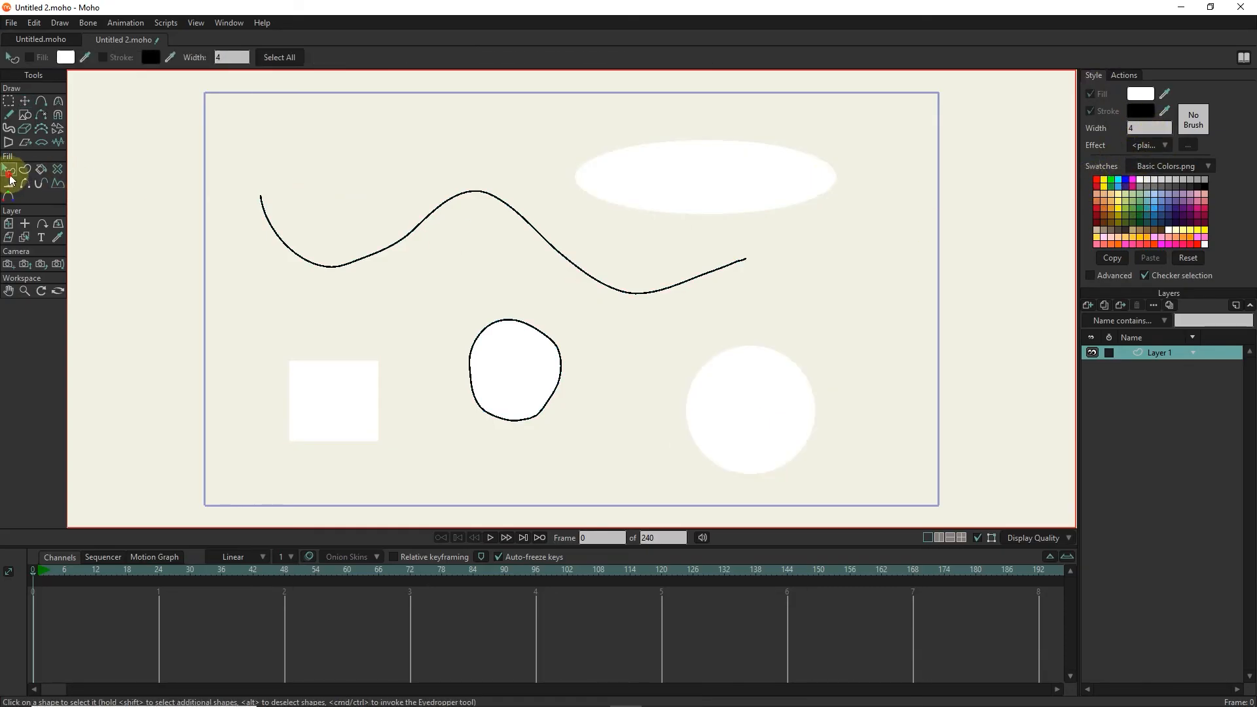
Step: Pick the magenta swatch in the Style panel for the selected ellipse
left_click(1133, 186)
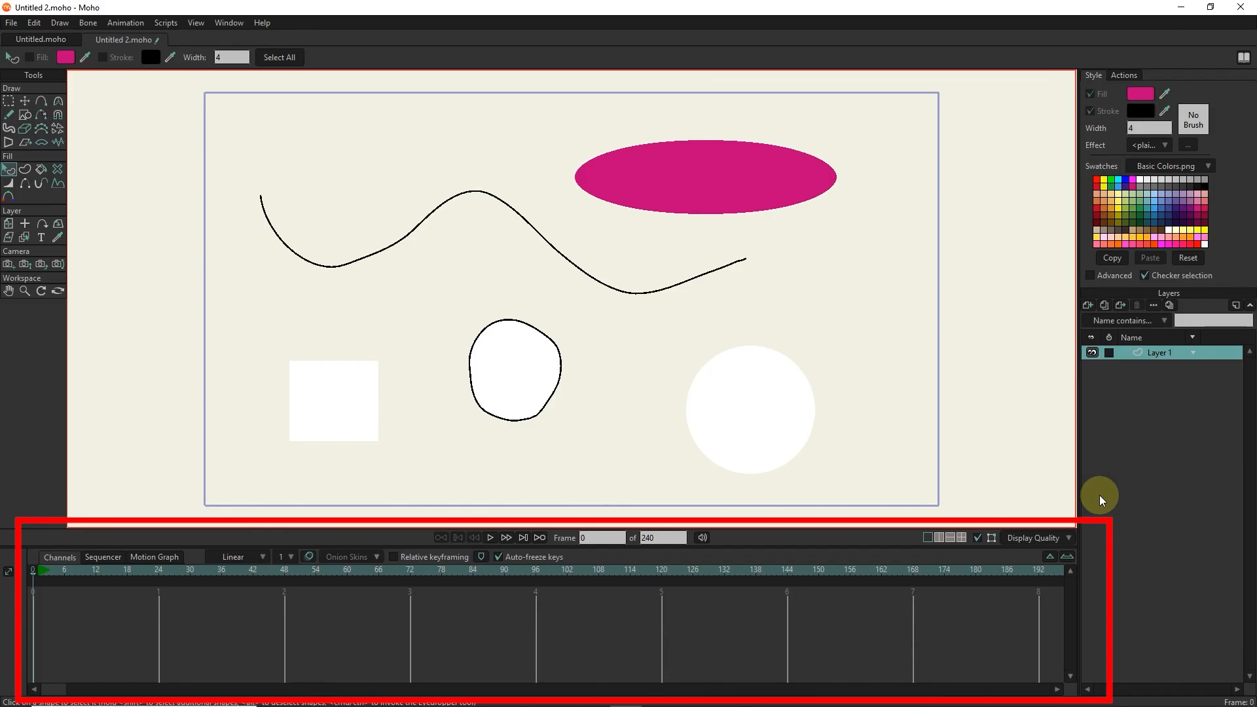
Step: Scrub the timeline playhead to frame 23, then back to frame 15
left_click(273, 568)
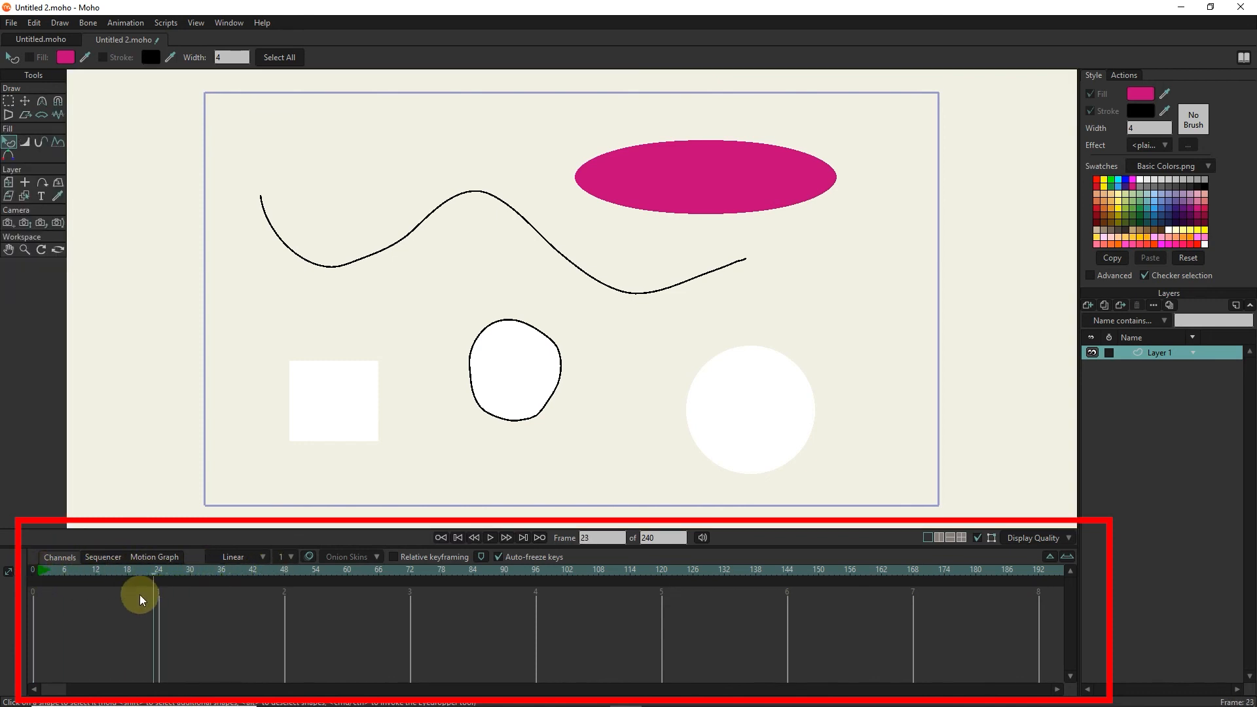
left_click(110, 570)
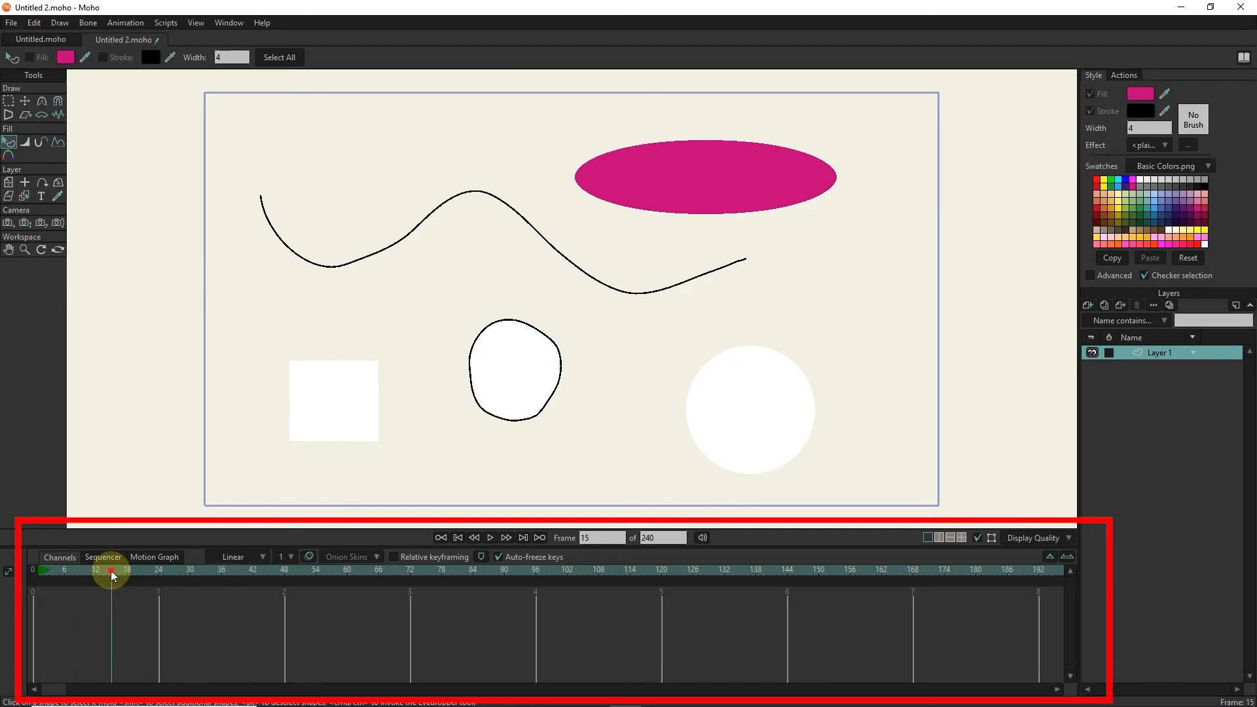